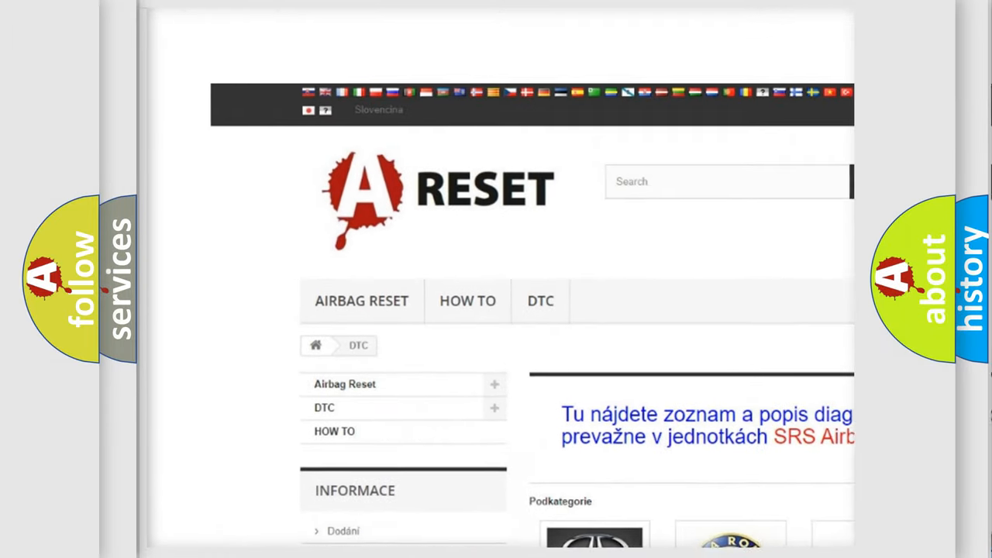
Step: Choose the GMC DTC tile from the brand categories and browse its trouble code list
{"action": "scroll", "scroll_direction": "down", "scroll_amount": 3}
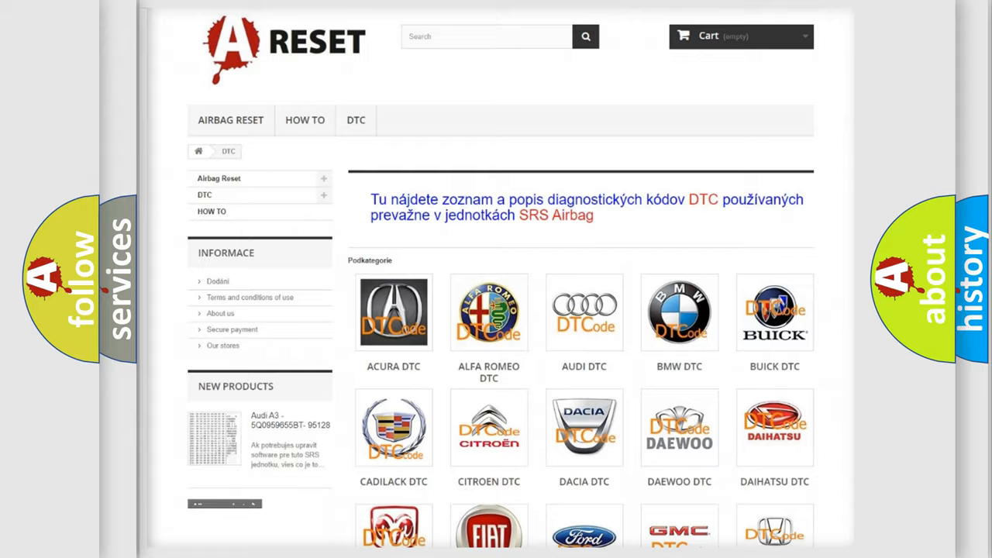
{"action": "scroll", "scroll_direction": "down", "scroll_amount": 3}
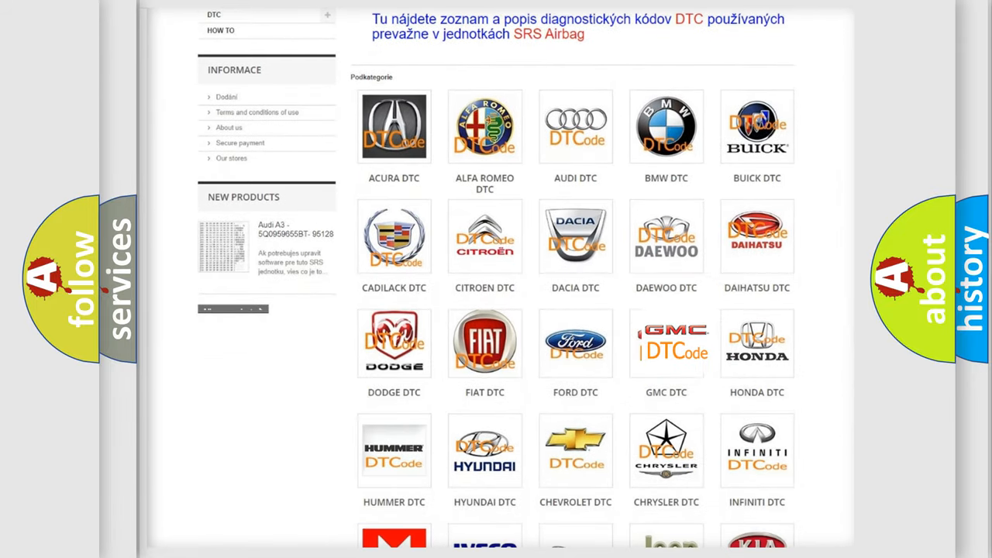
{"action": "left_click", "coordinate": [666, 343]}
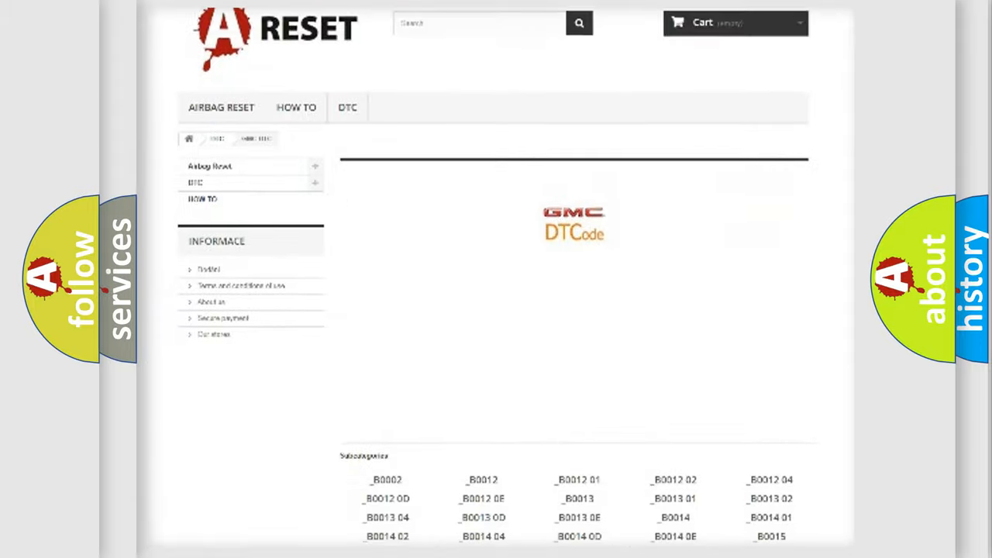
{"action": "scroll", "scroll_direction": "down", "scroll_amount": 3}
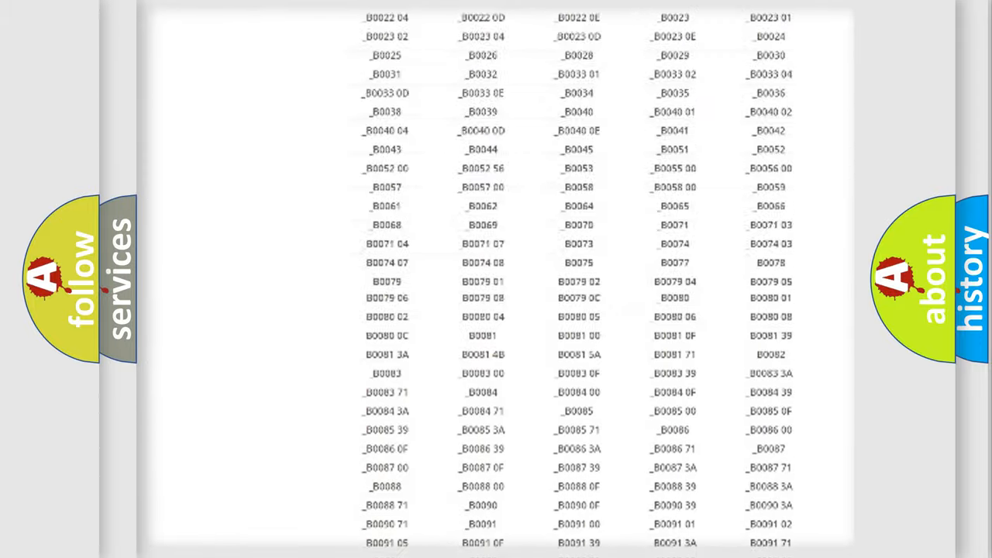